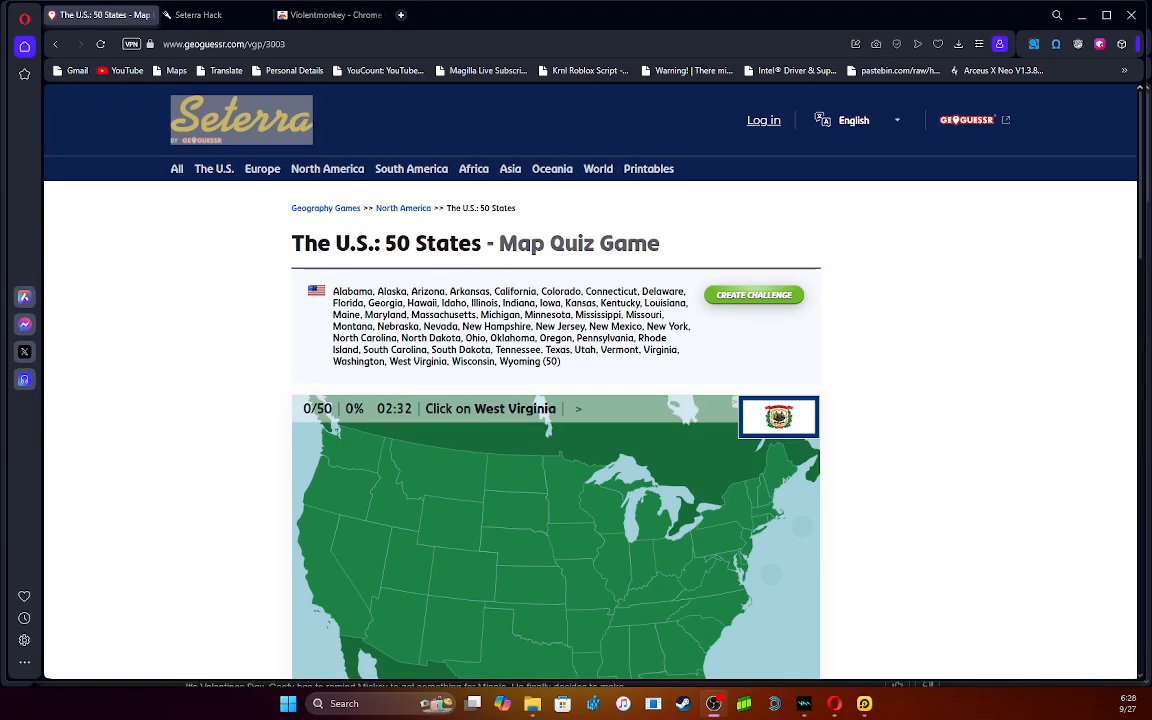
mouse_move(208, 178)
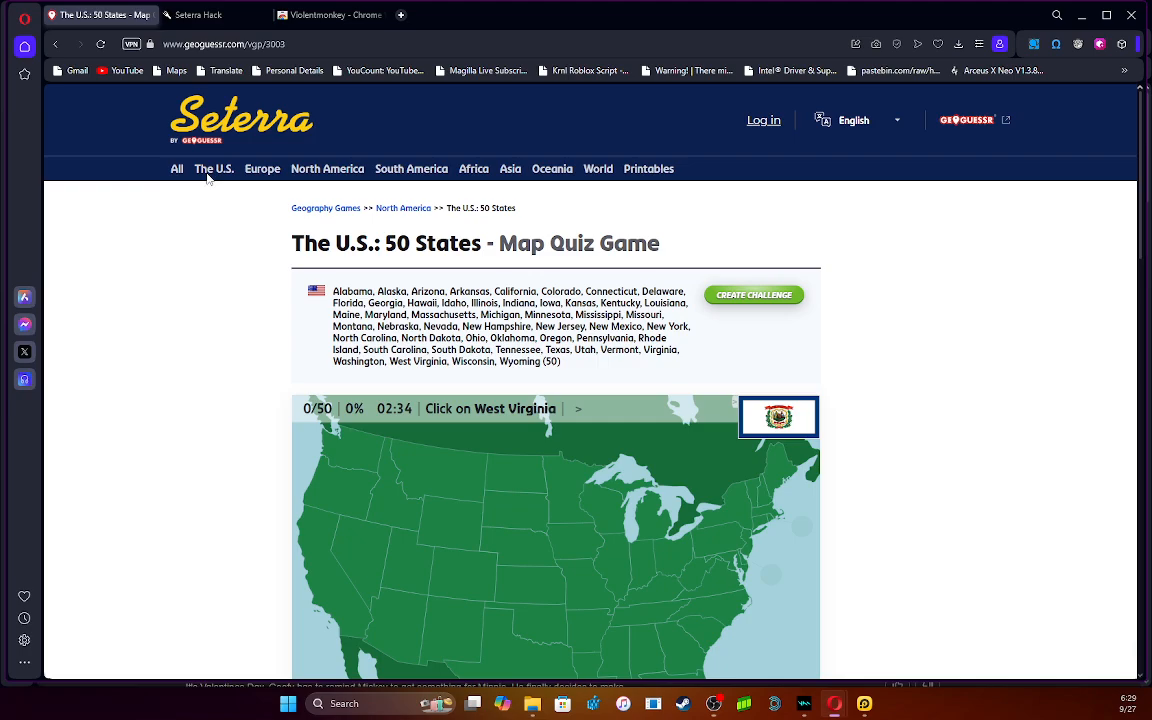
mouse_move(428, 278)
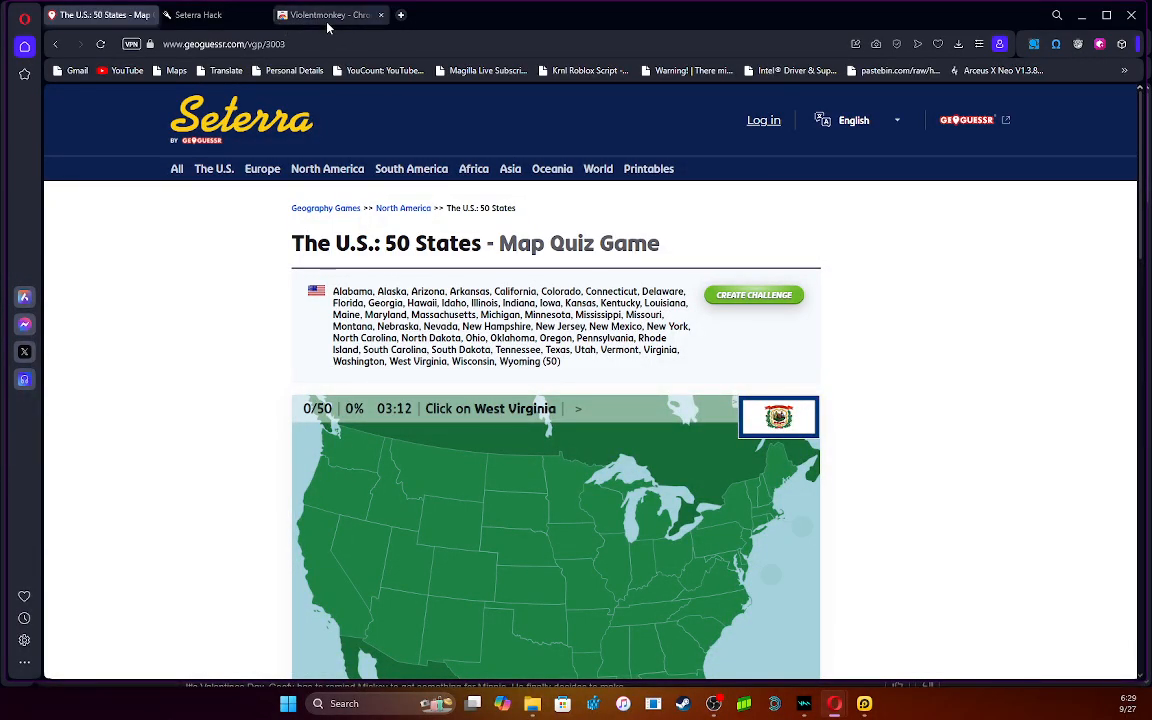
Attempt to remove Violentmonkey from Opera via its Web Store page, leaving it still installed.
left_click(330, 16)
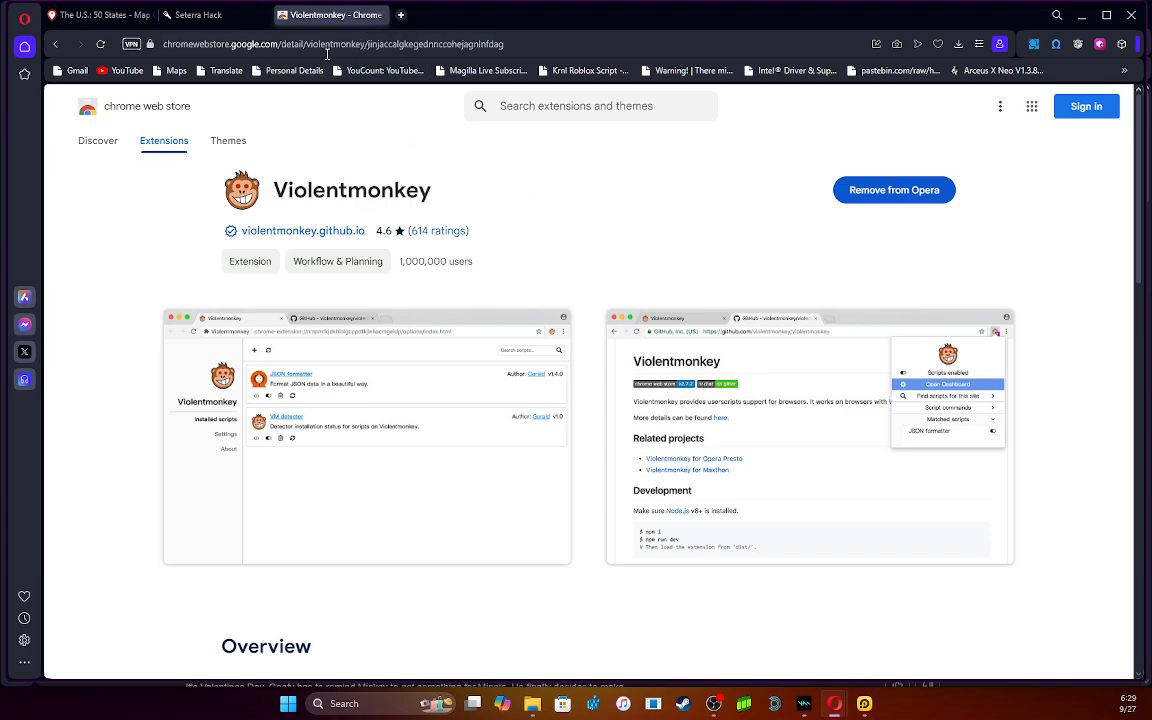
mouse_move(876, 196)
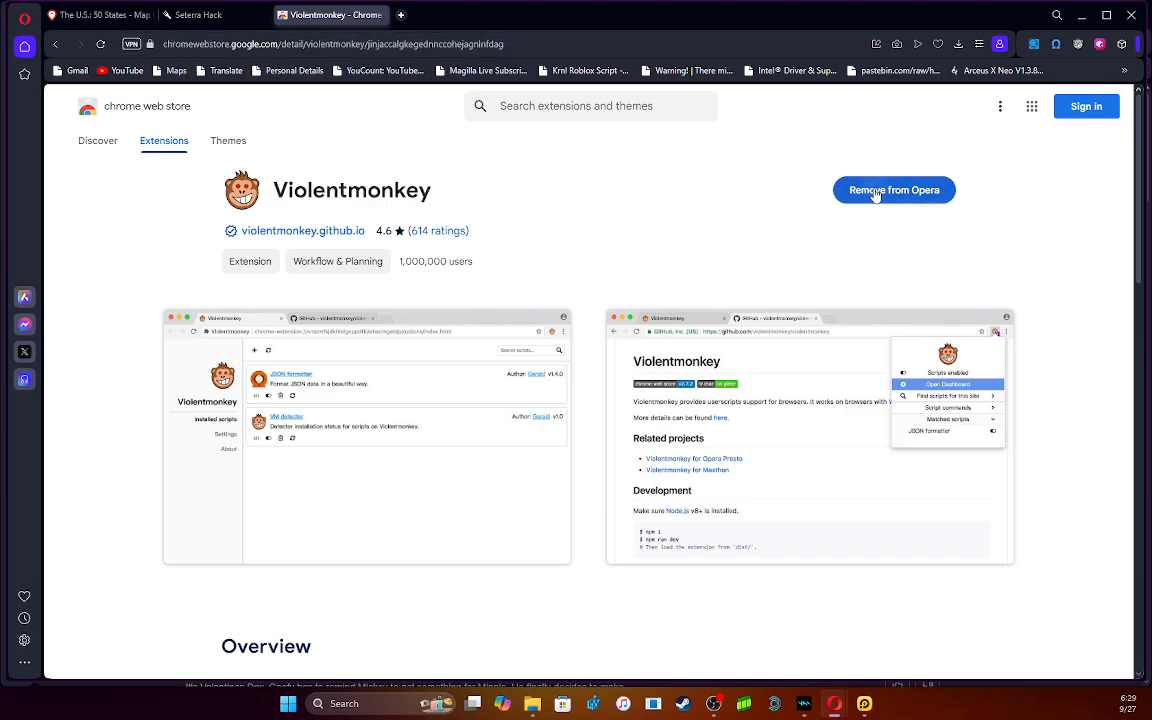
left_click(894, 190)
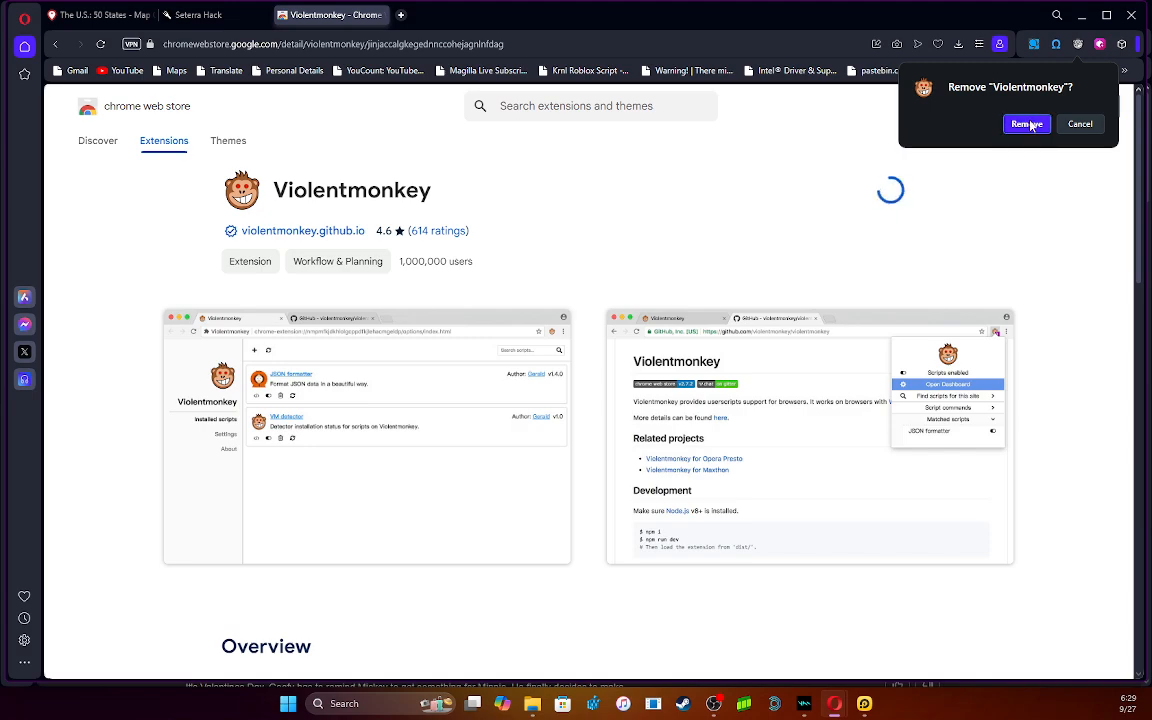
left_click(1024, 124)
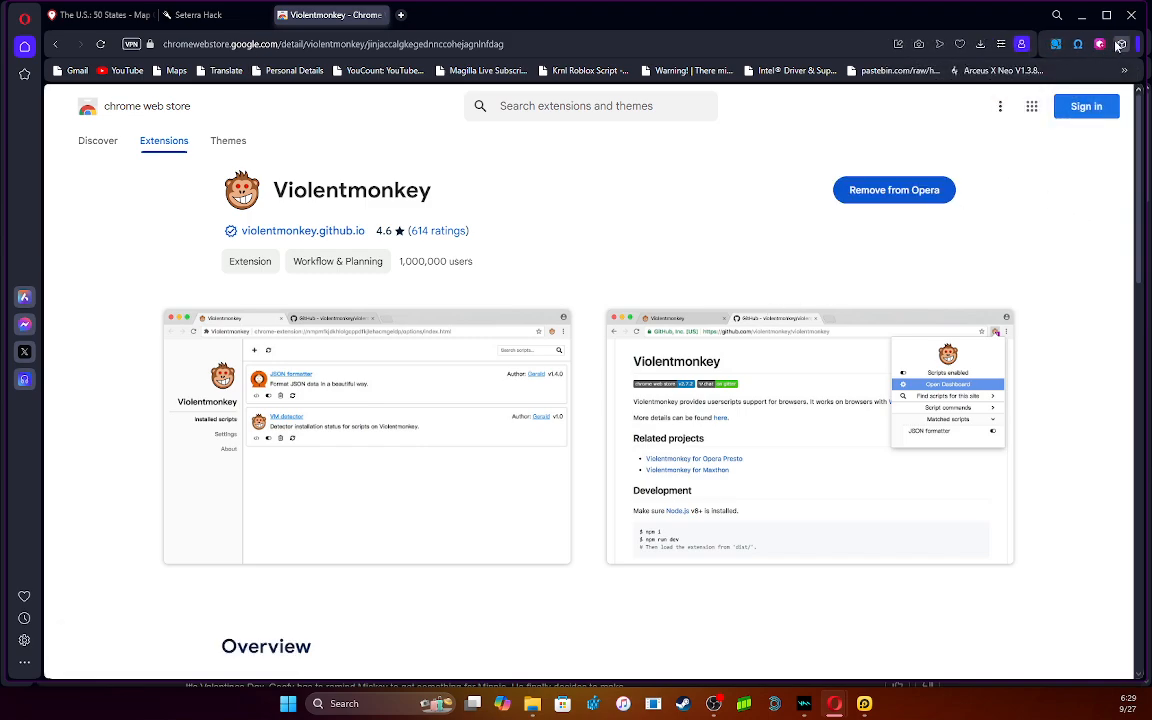
Start installing the Seterra Hack 1.2 userscript from Greasy Fork into Violentmonkey.
left_click(1124, 44)
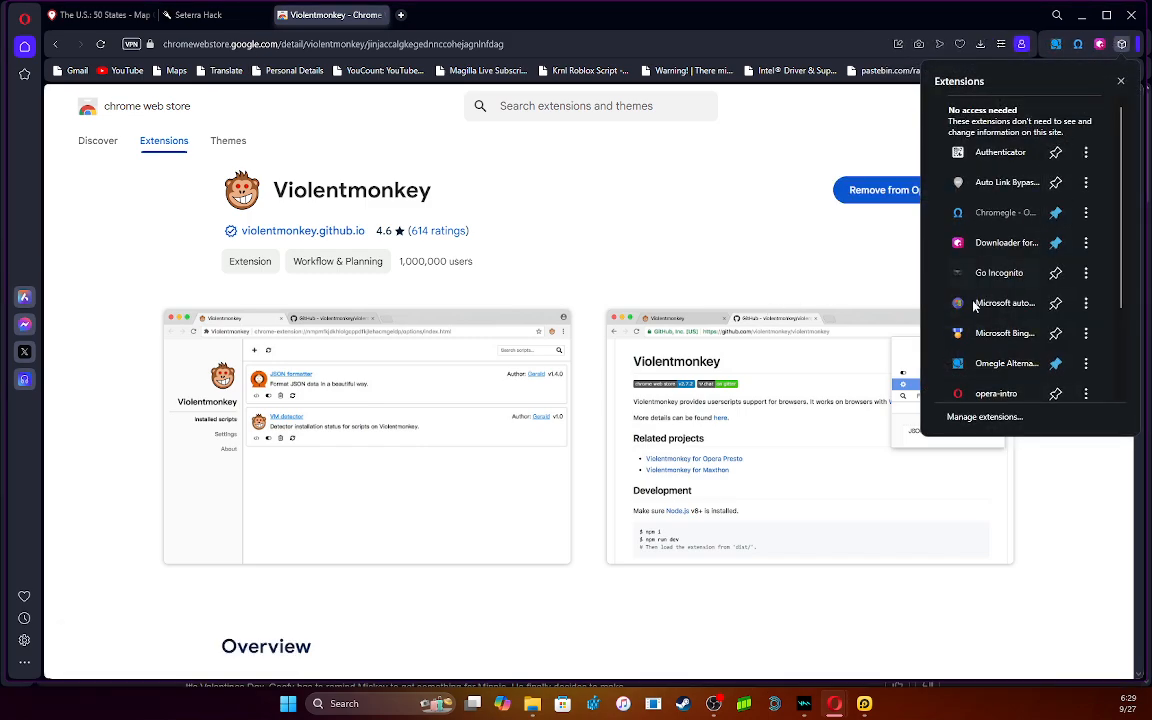
scroll("down", 3)
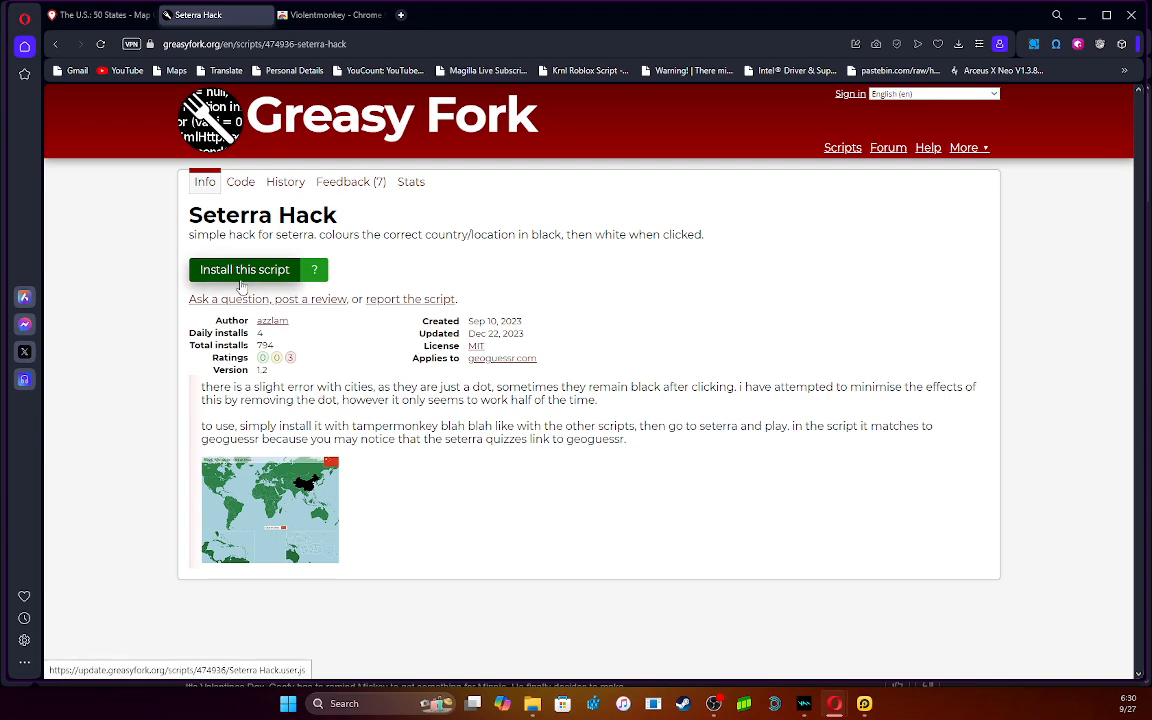
mouse_move(218, 296)
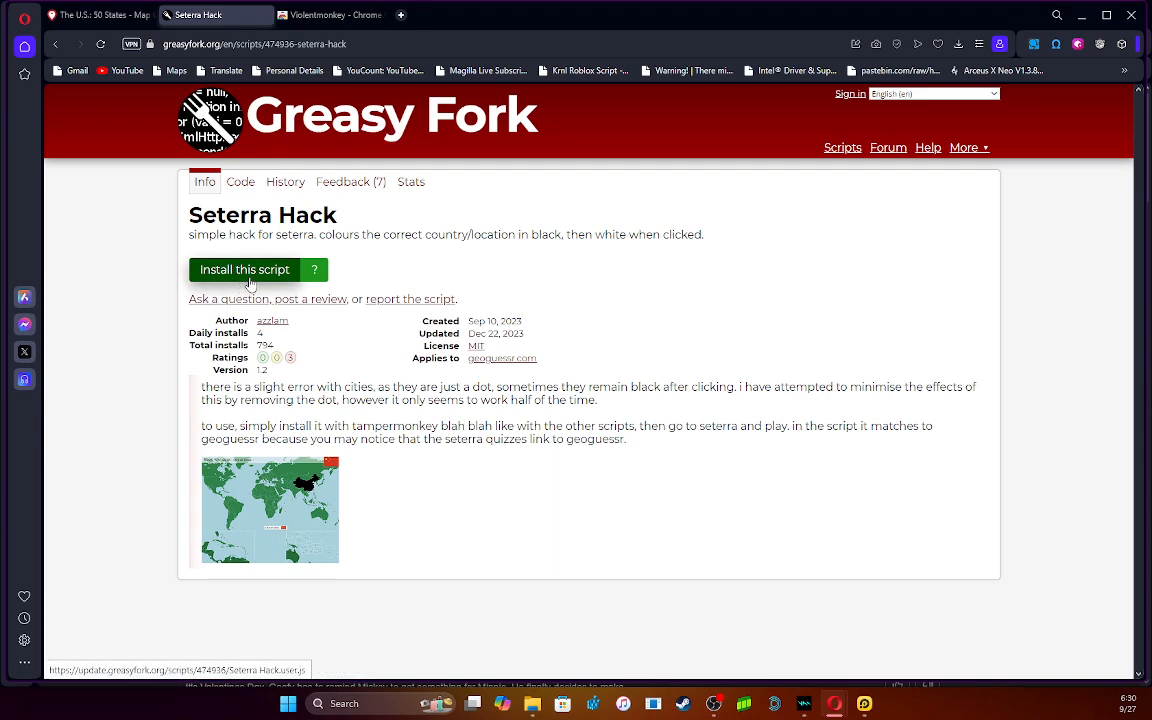
left_click(244, 268)
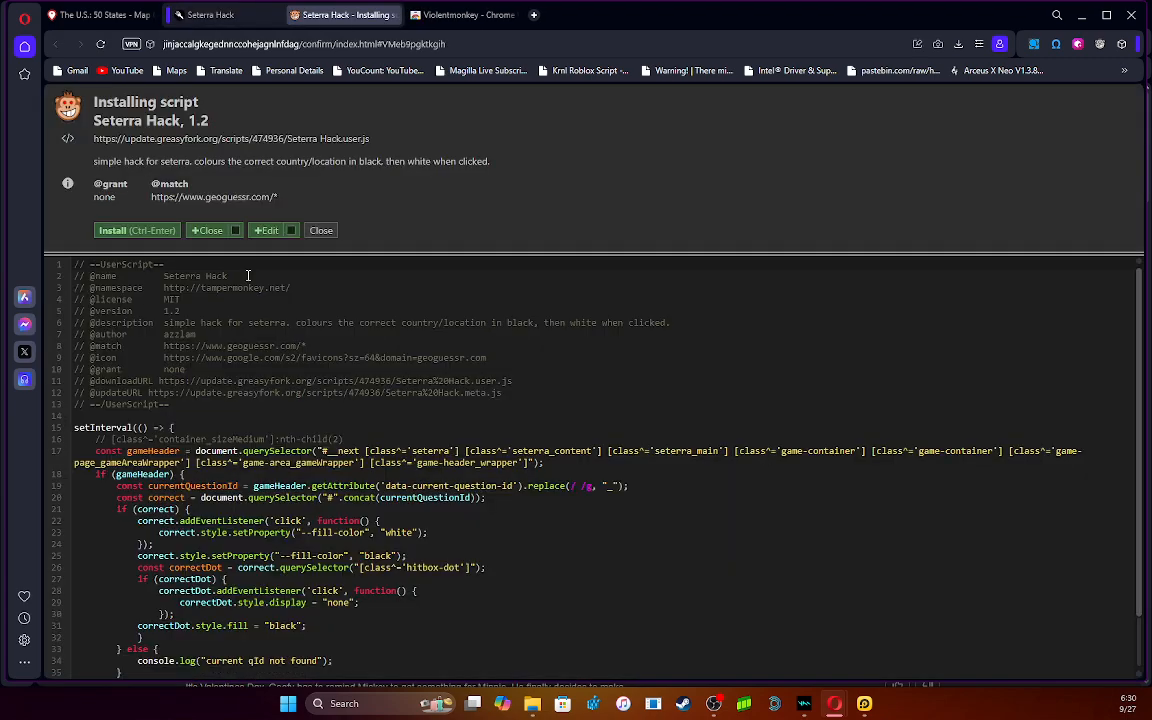
Confirm installation of the Seterra Hack 1.2 userscript in Violentmonkey.
left_click(120, 230)
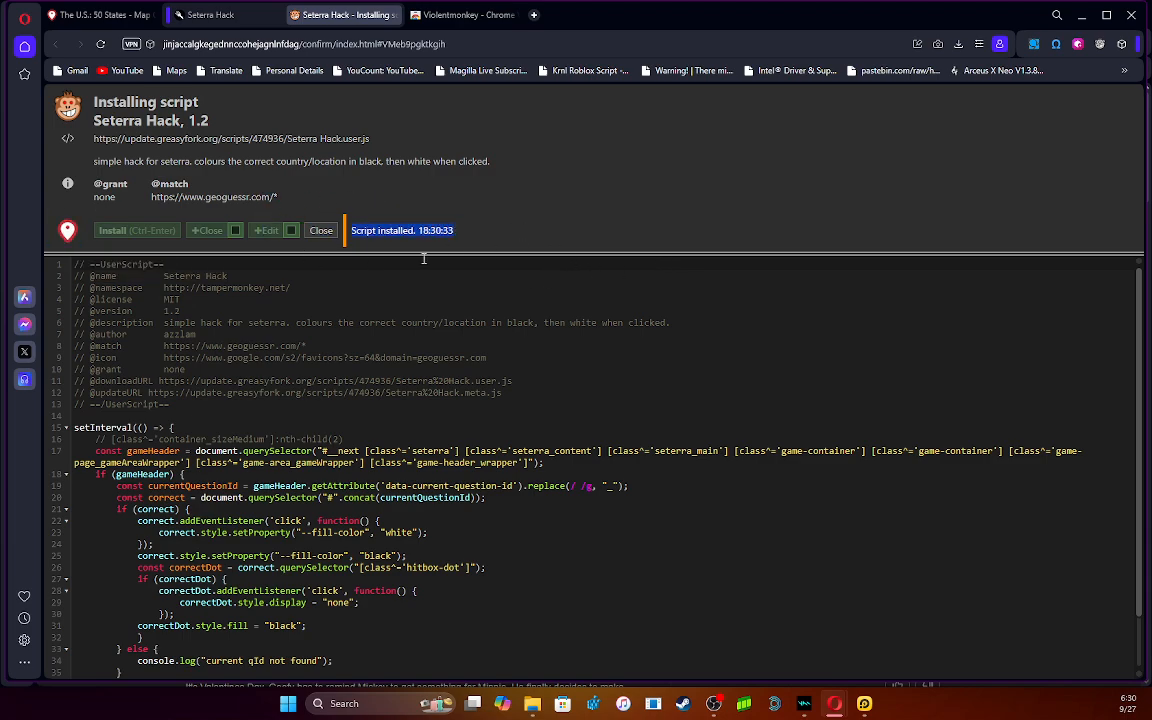
mouse_move(444, 248)
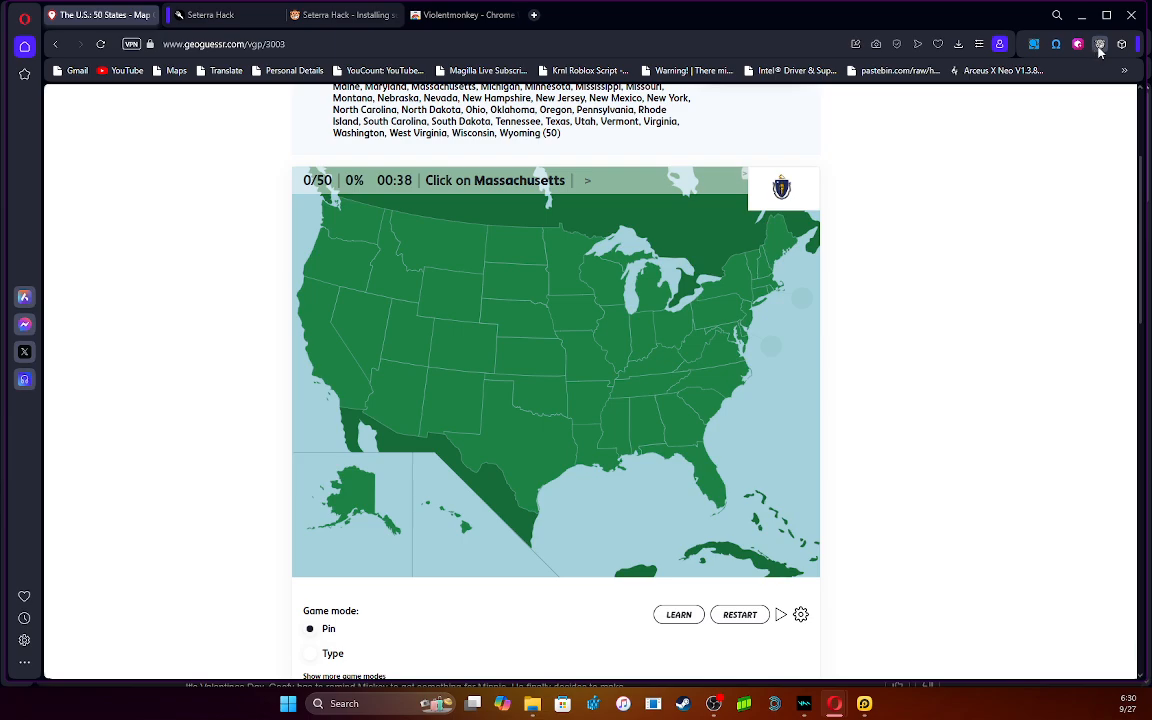
Answer the prompted states Missouri, Oregon, Michigan, Florida, North Dakota and Washington on the map.
left_click(1100, 44)
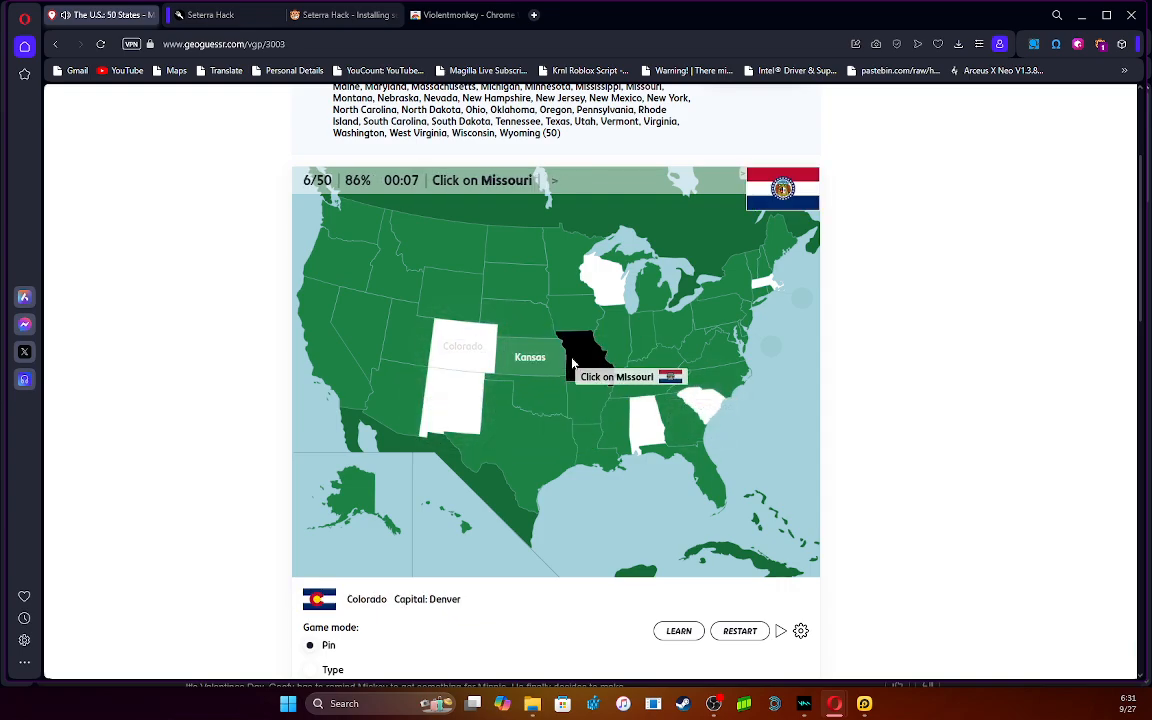
left_click(580, 350)
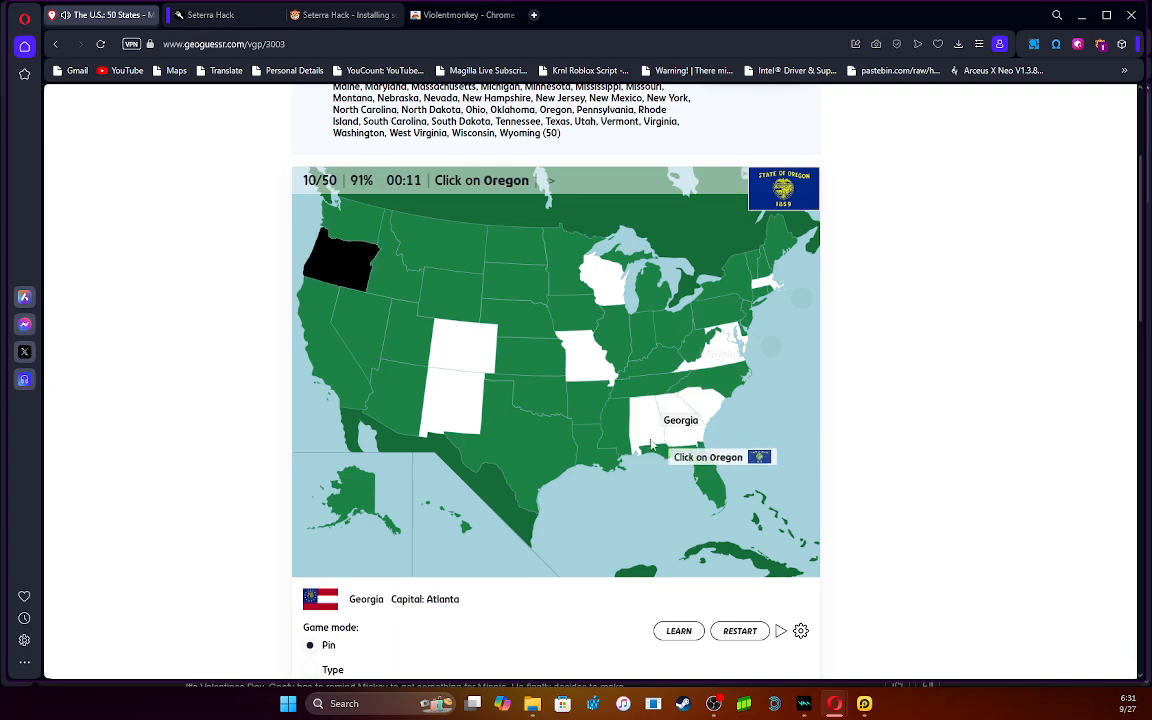
left_click(340, 260)
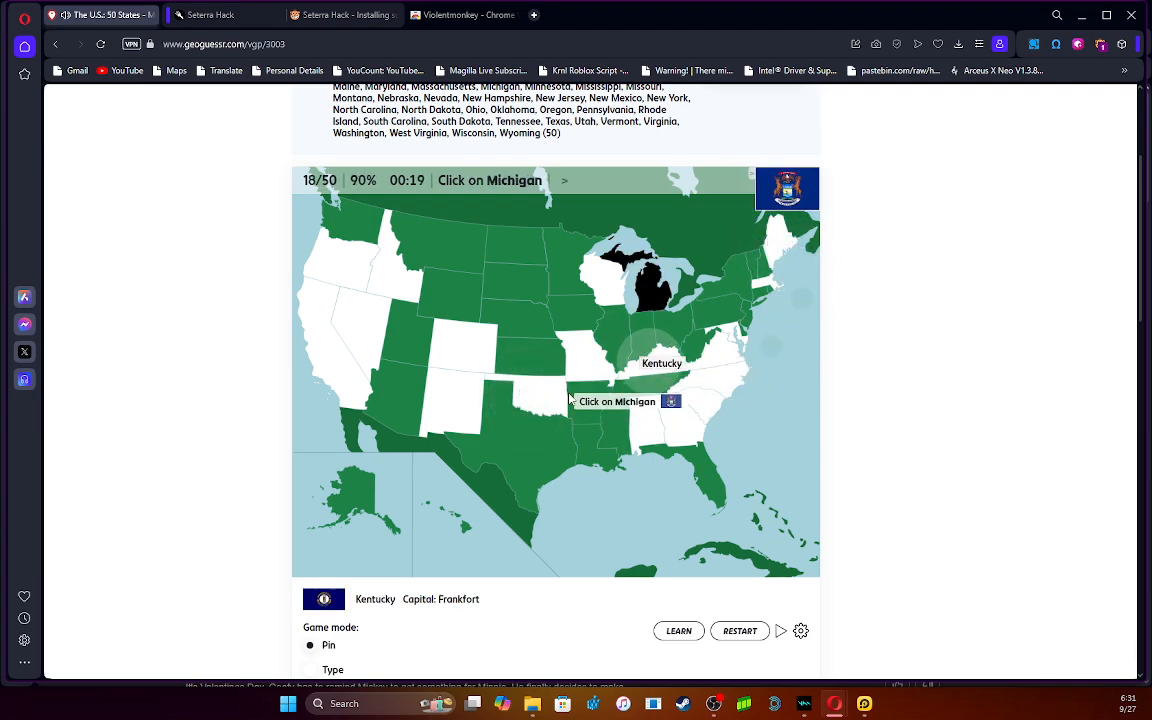
left_click(652, 284)
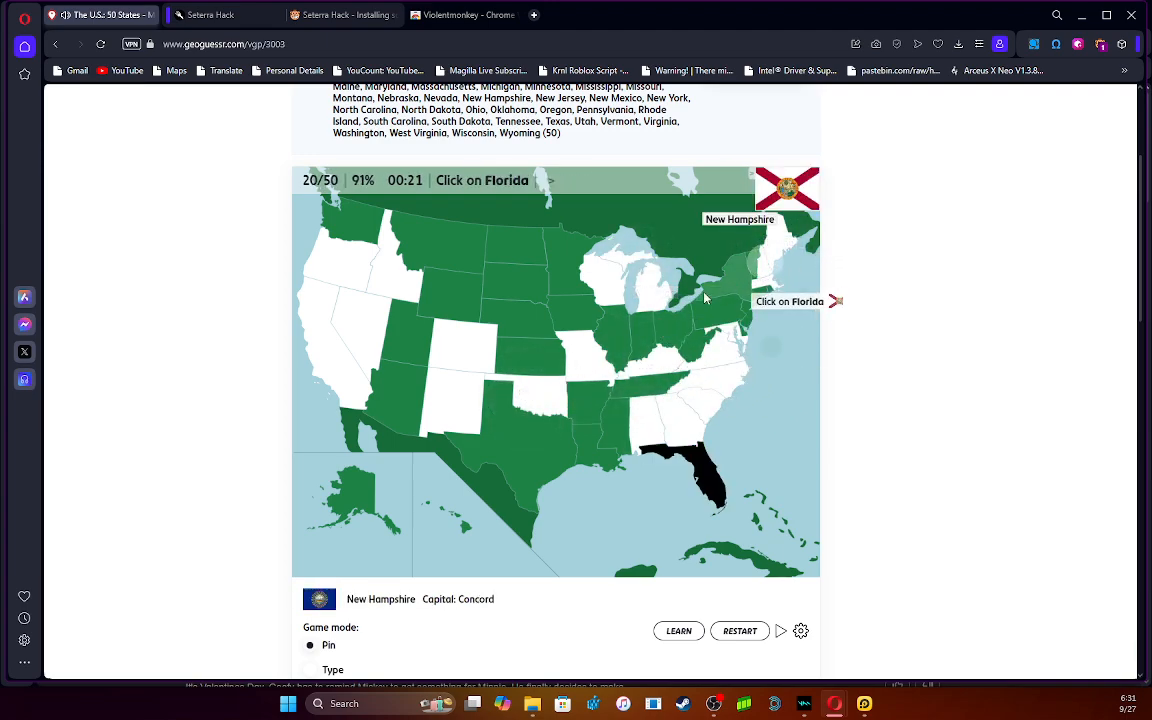
left_click(684, 486)
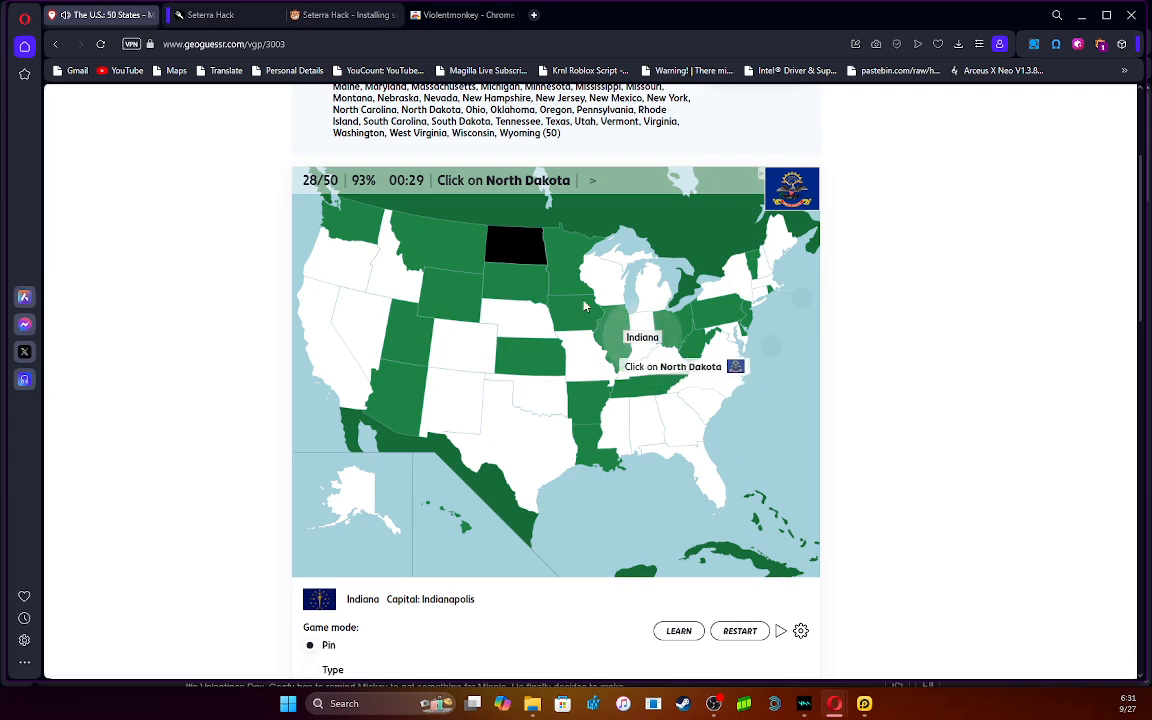
left_click(520, 244)
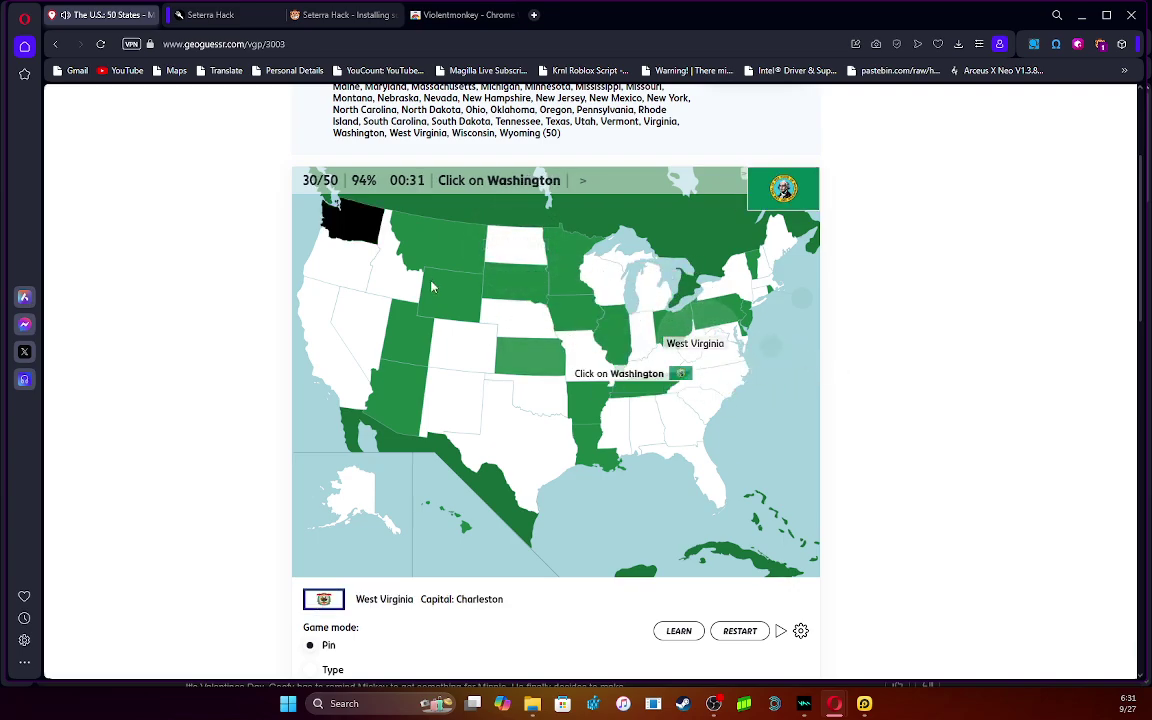
left_click(350, 222)
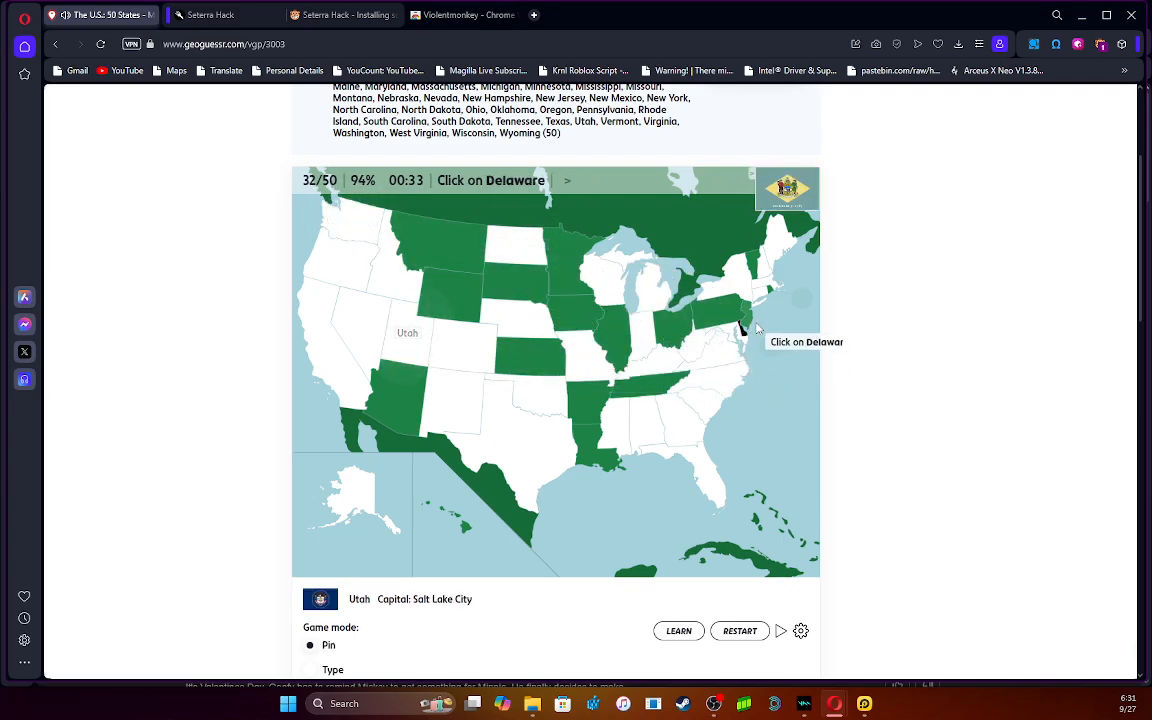
Answer Delaware, Pennsylvania, Rhode Island, Arkansas, Hawaii and Iowa, finishing with 94% in 00:52.
left_click(744, 320)
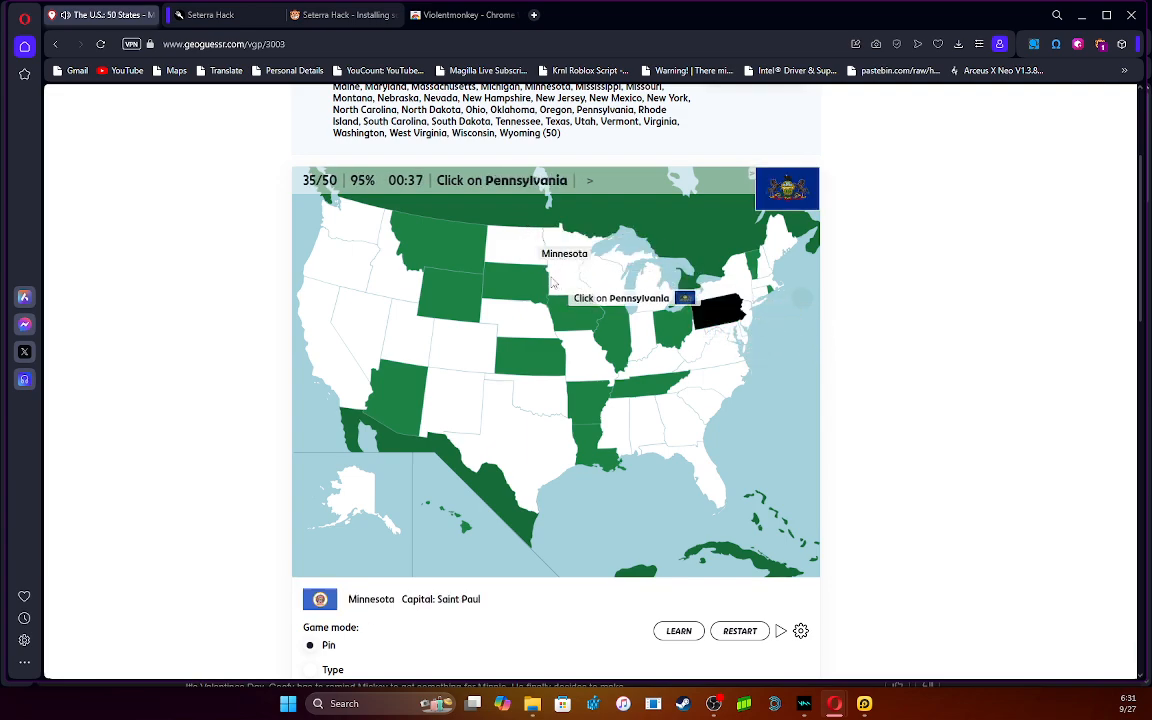
left_click(716, 312)
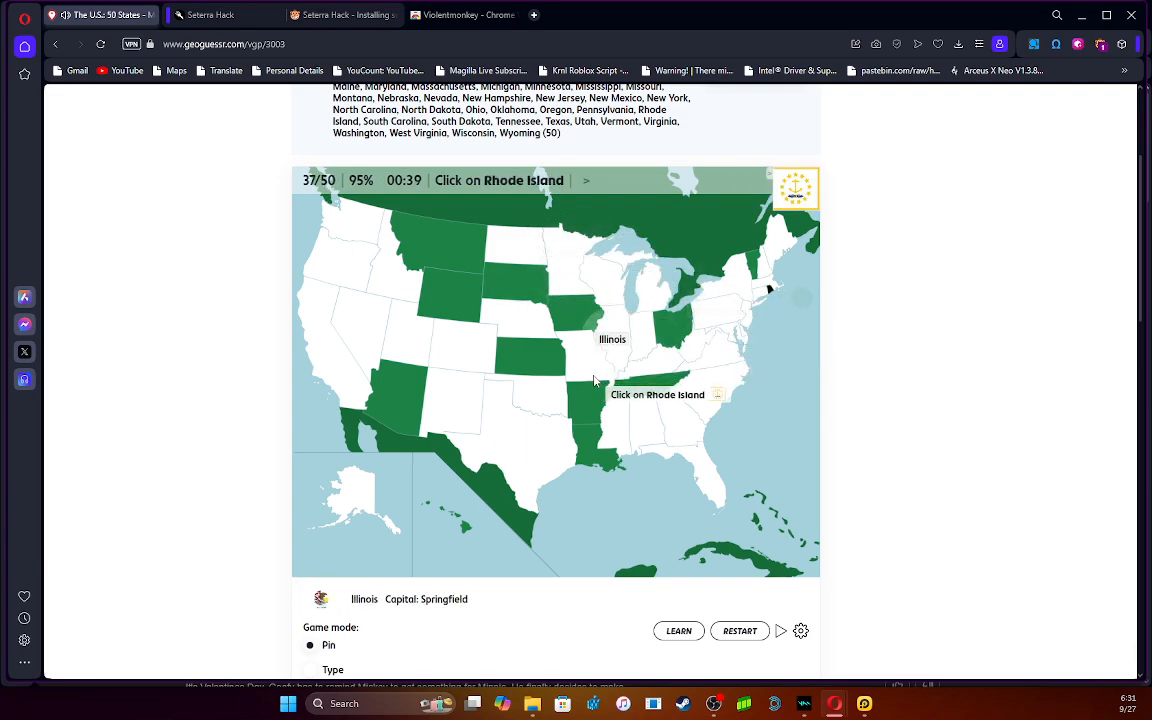
left_click(388, 400)
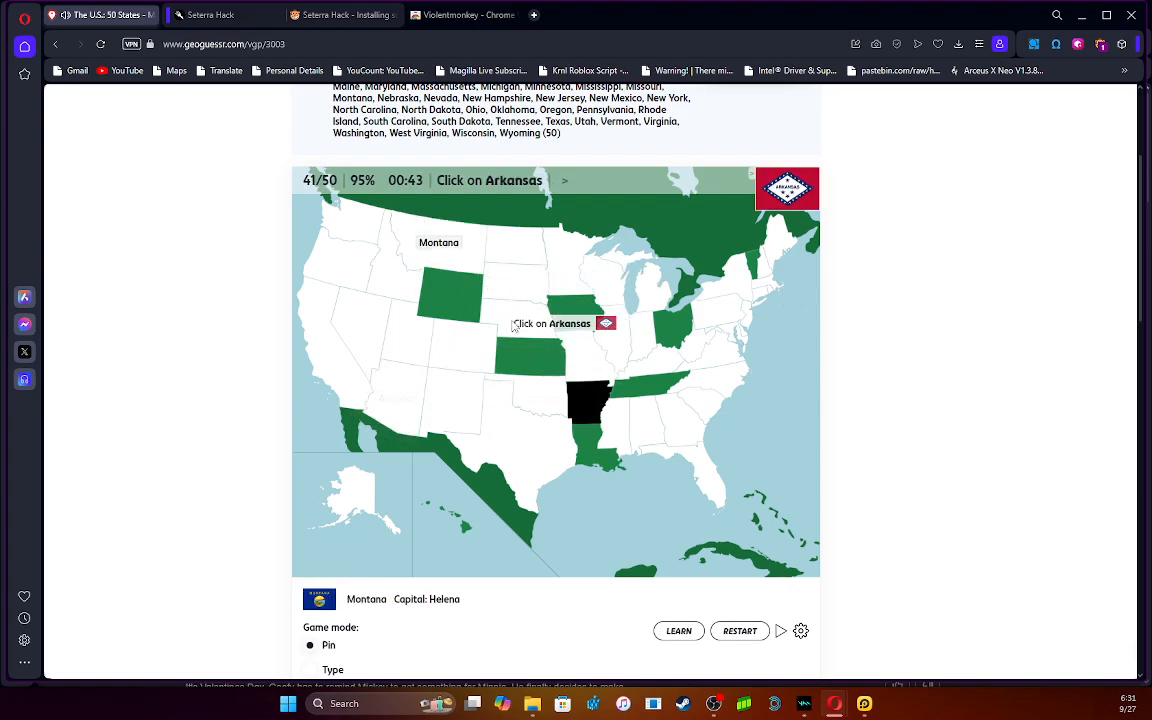
left_click(588, 400)
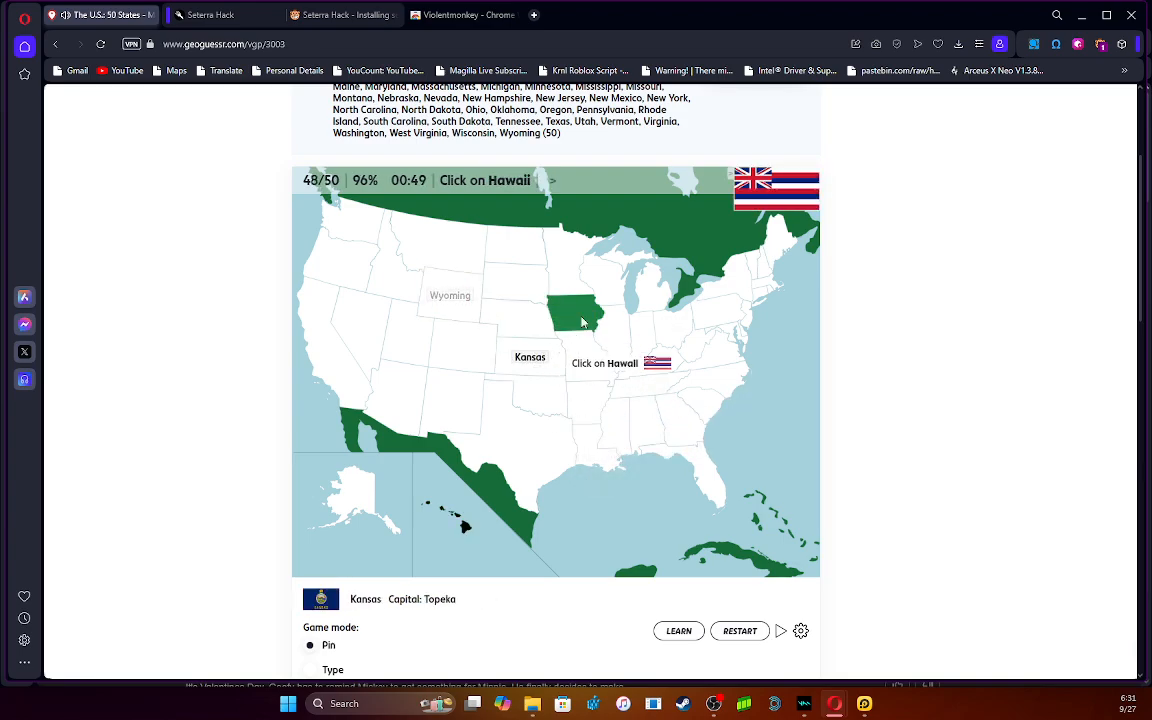
left_click(460, 520)
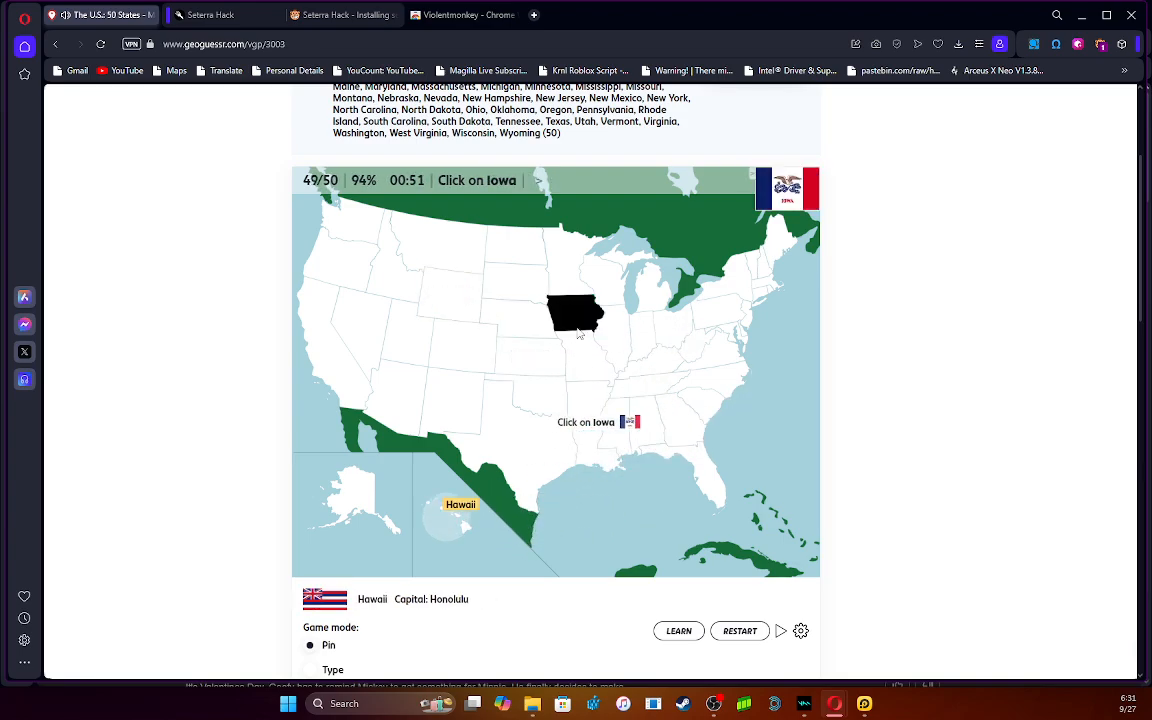
left_click(576, 312)
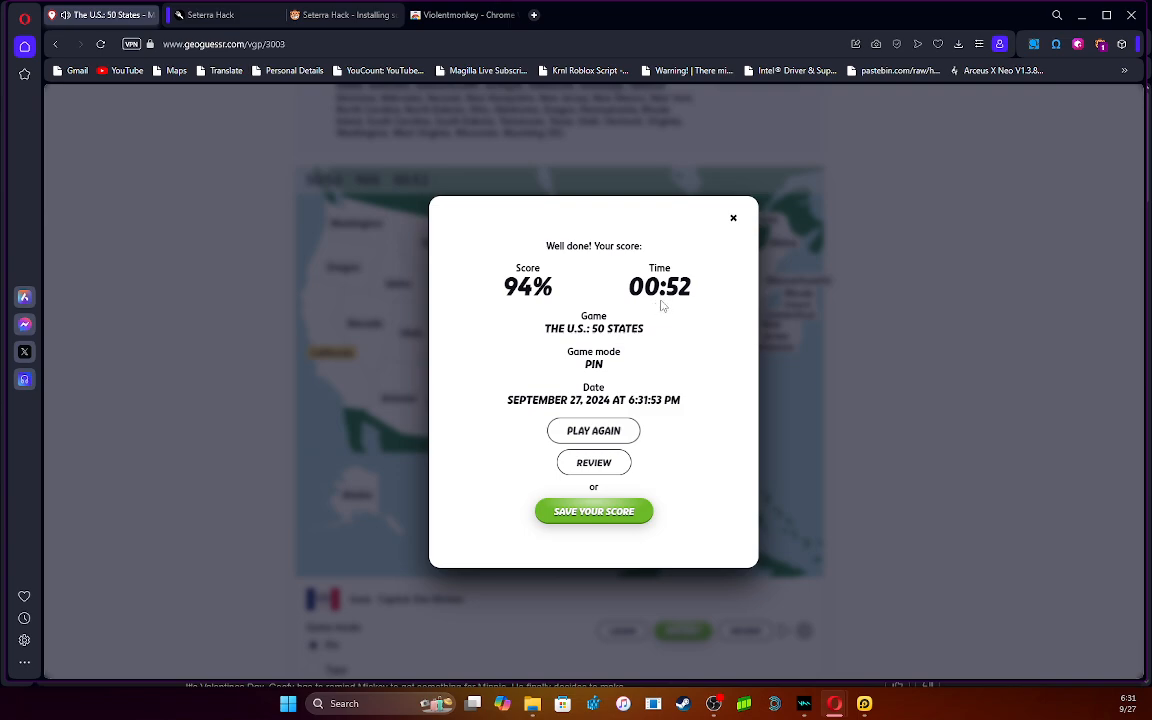
mouse_move(612, 524)
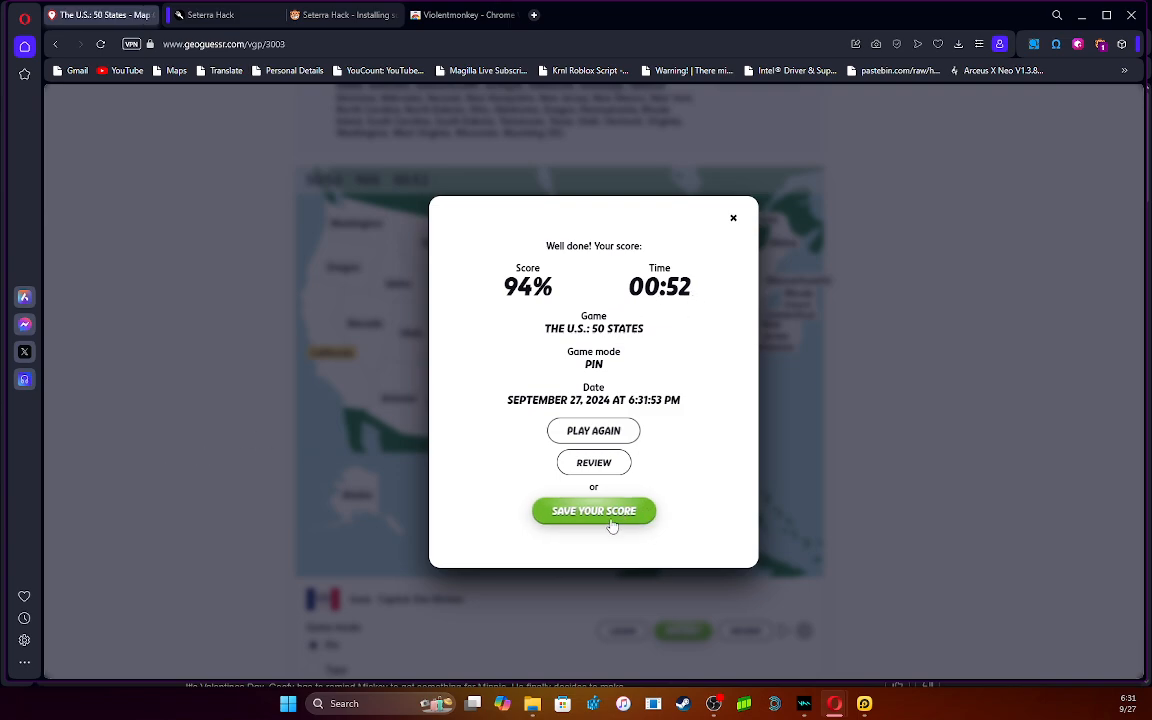
mouse_move(500, 668)
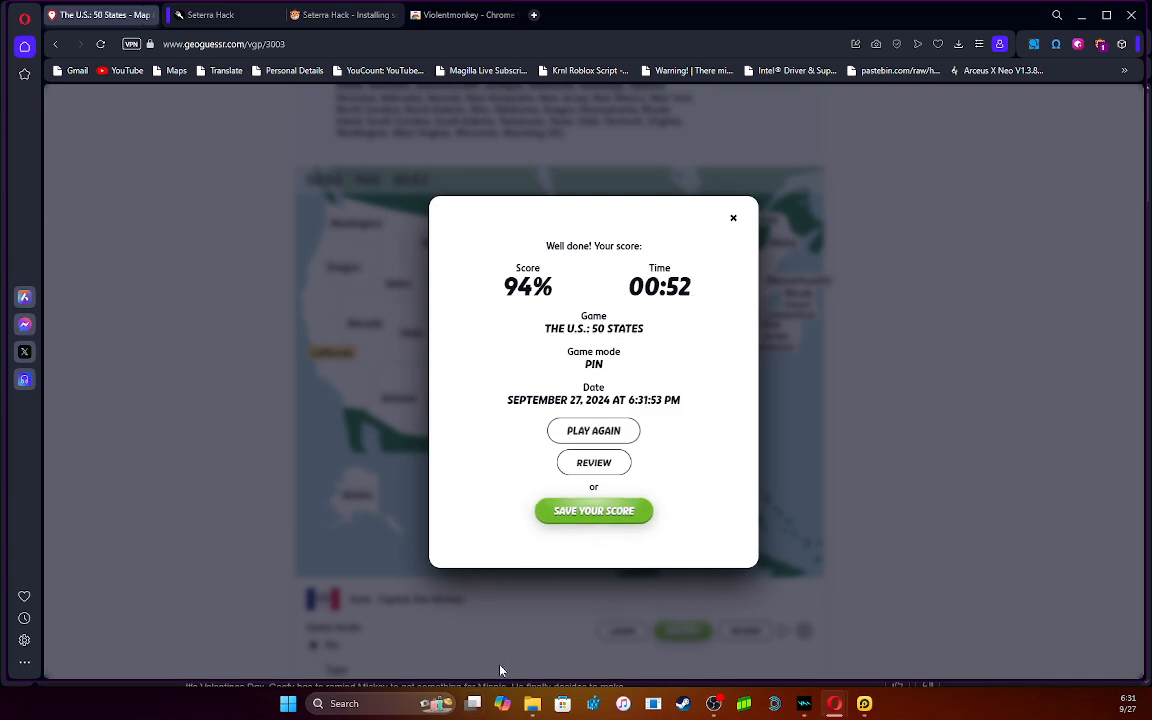
mouse_move(568, 682)
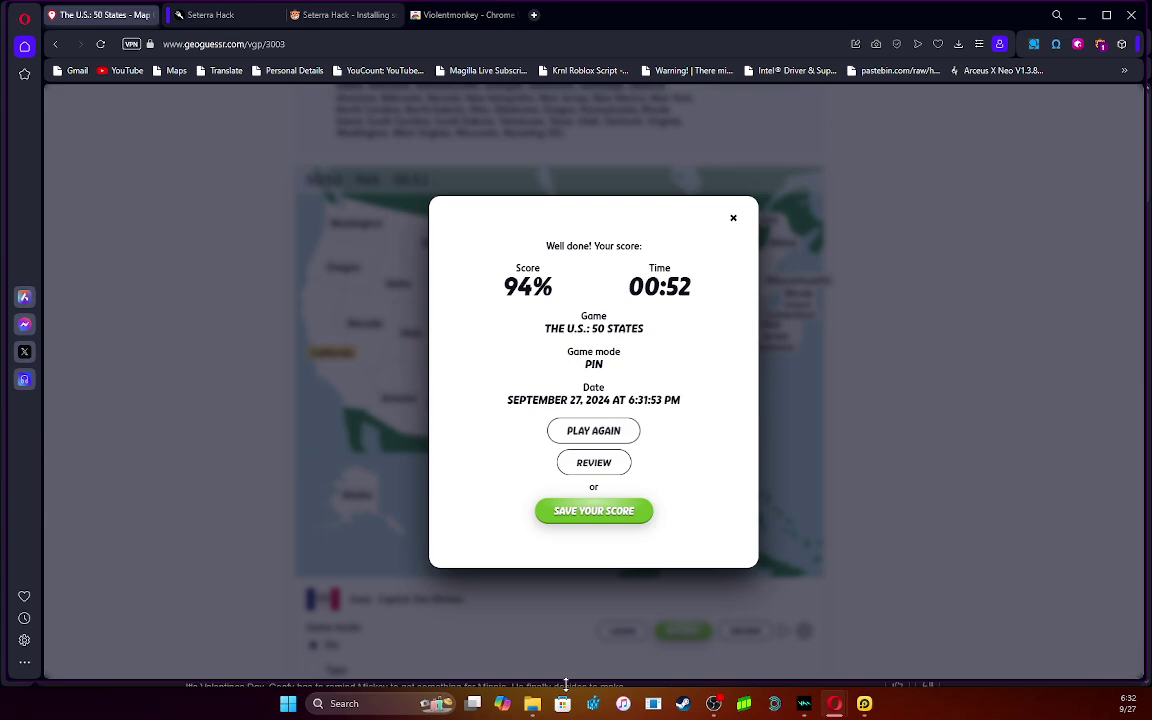
mouse_move(84, 642)
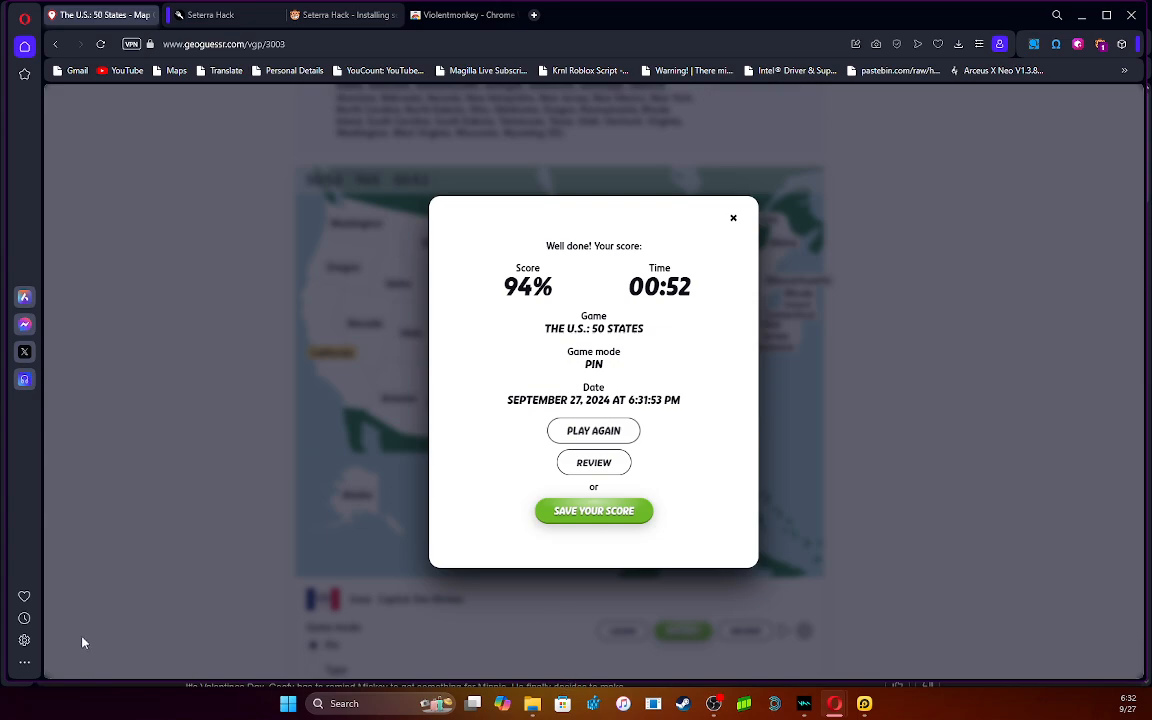